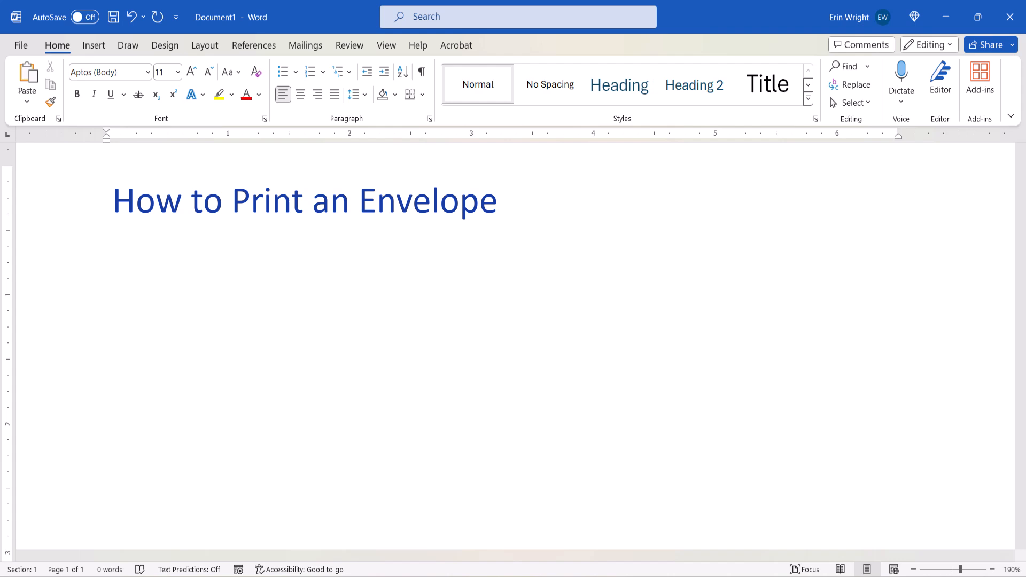
# Add the guide's section headings, then start an envelope for Jane Doe from XYZ Company
pyautogui.write('Adding the Recipient and Return Addresses')
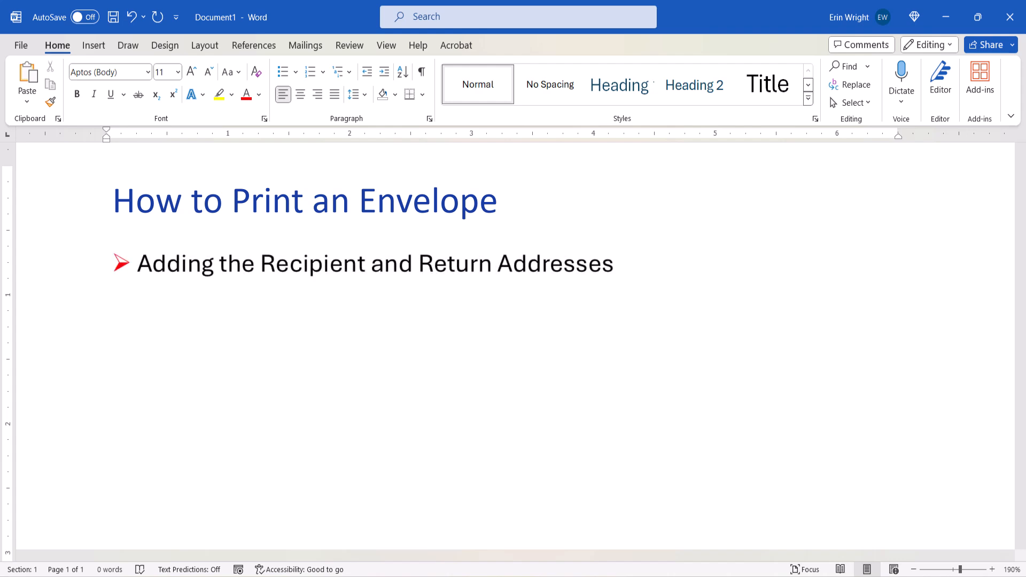
pyautogui.write('Changing the Envelope Size, Fonts, and Address Positions')
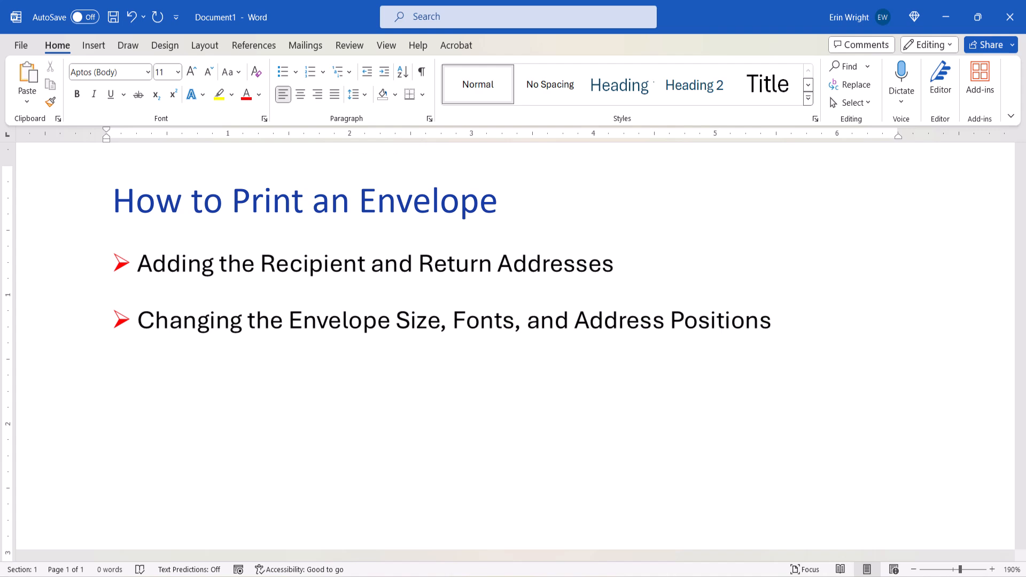
pyautogui.write('Reviewing the Print Settings')
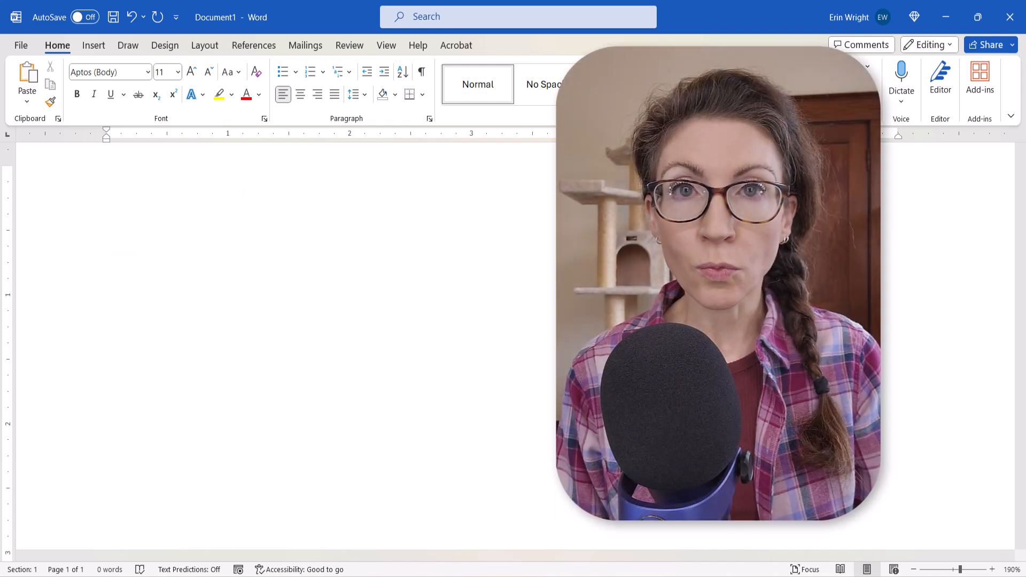
pyautogui.write('✓ Word for Microsoft 365')
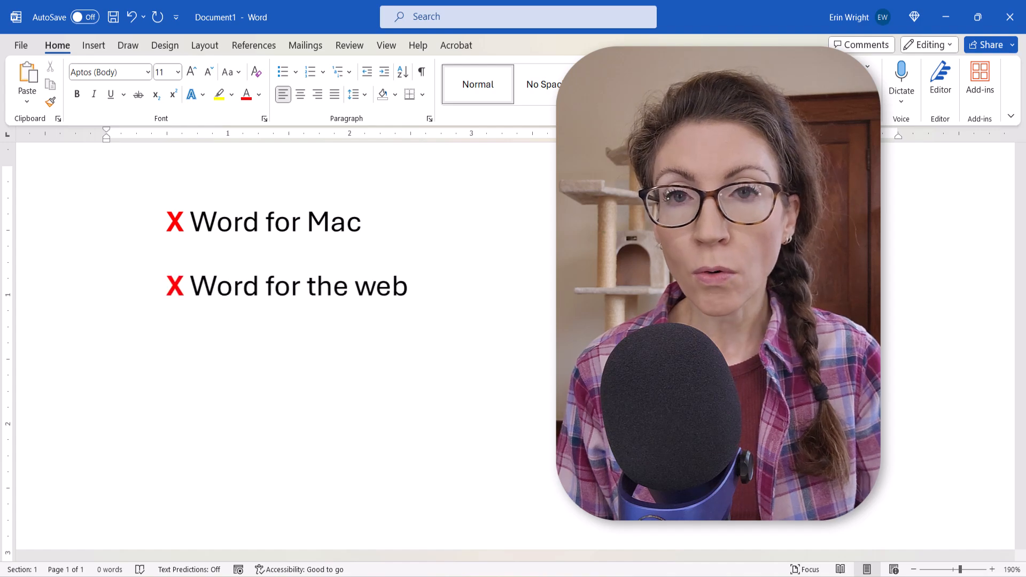
pyautogui.write('Word for mobile')
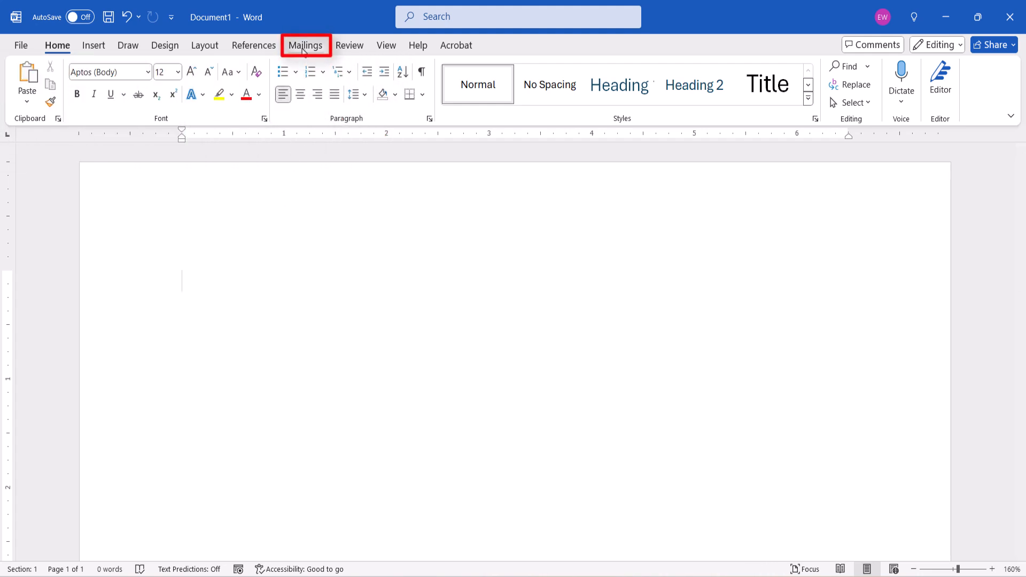
pyautogui.click(306, 45)
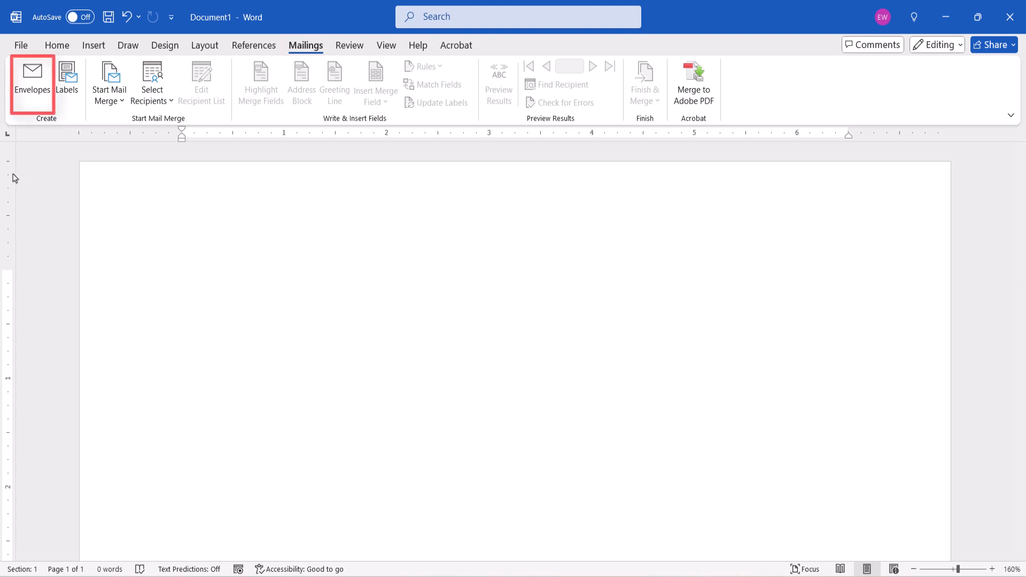
pyautogui.click(32, 78)
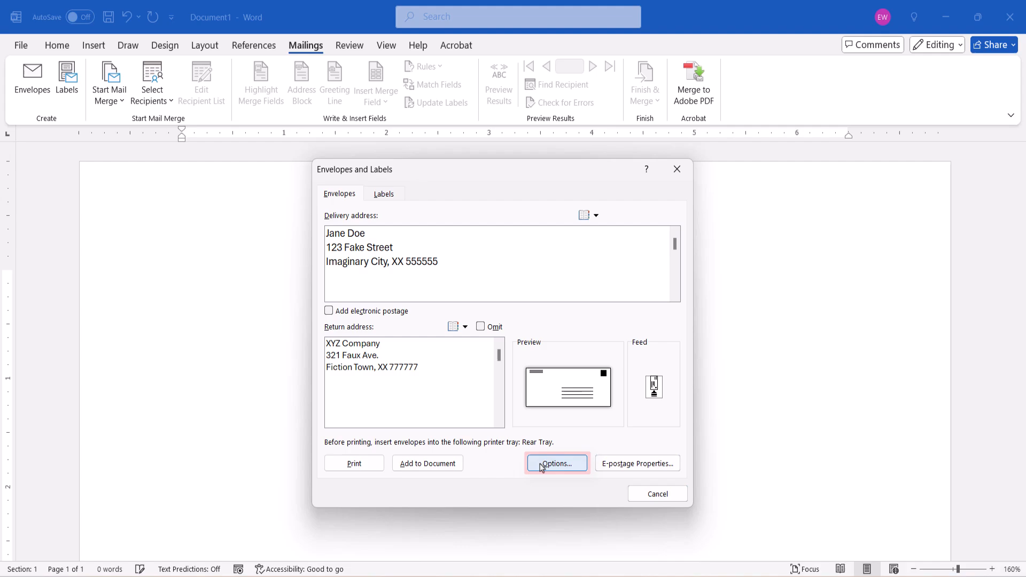
# Check the envelope size in Envelope Options and open the delivery address font settings
pyautogui.click(556, 463)
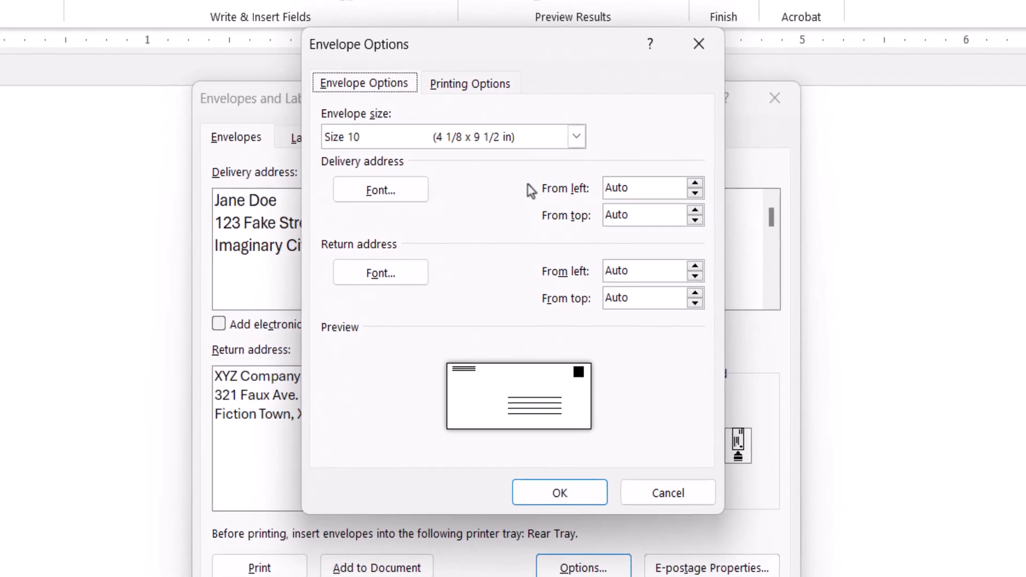
pyautogui.click(574, 136)
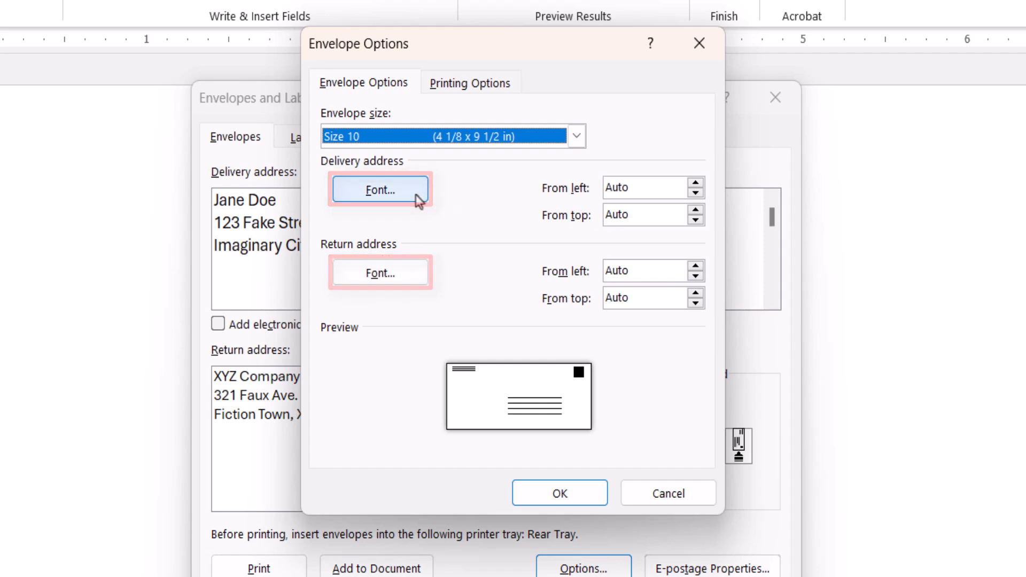
pyautogui.click(380, 190)
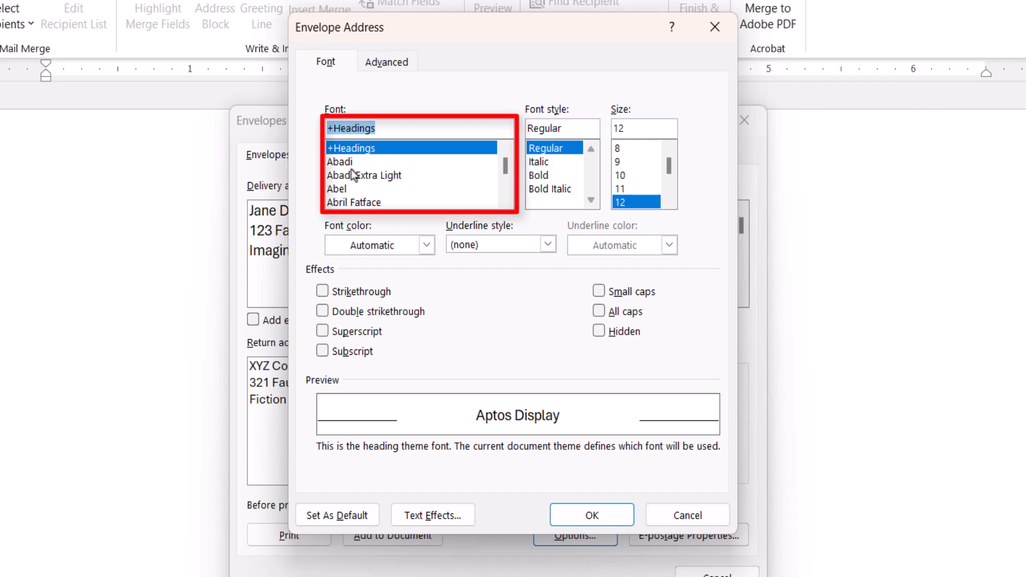
# Set the delivery address font to Abadi Bold 14 pt and confirm it
pyautogui.click(340, 161)
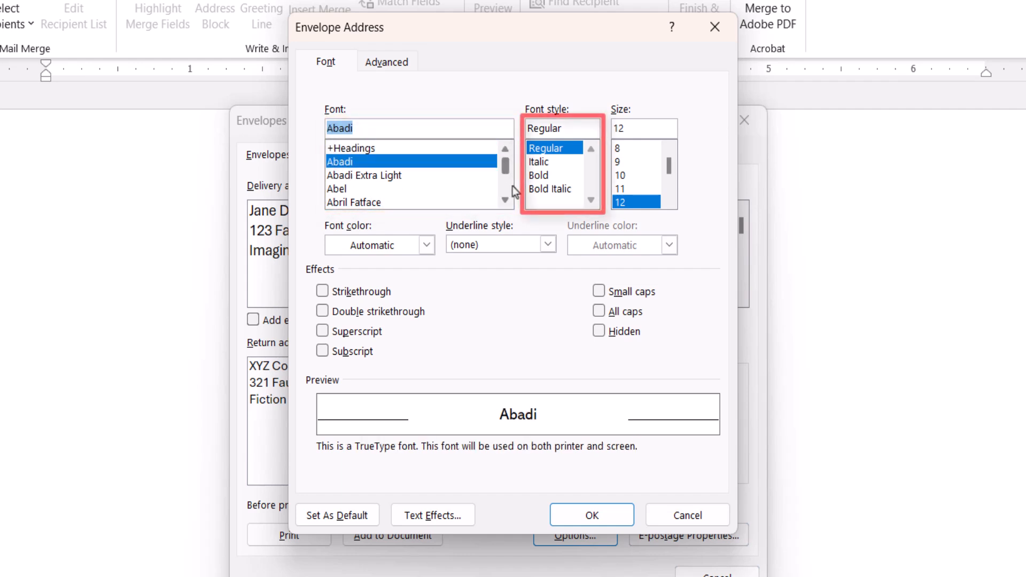
pyautogui.click(539, 174)
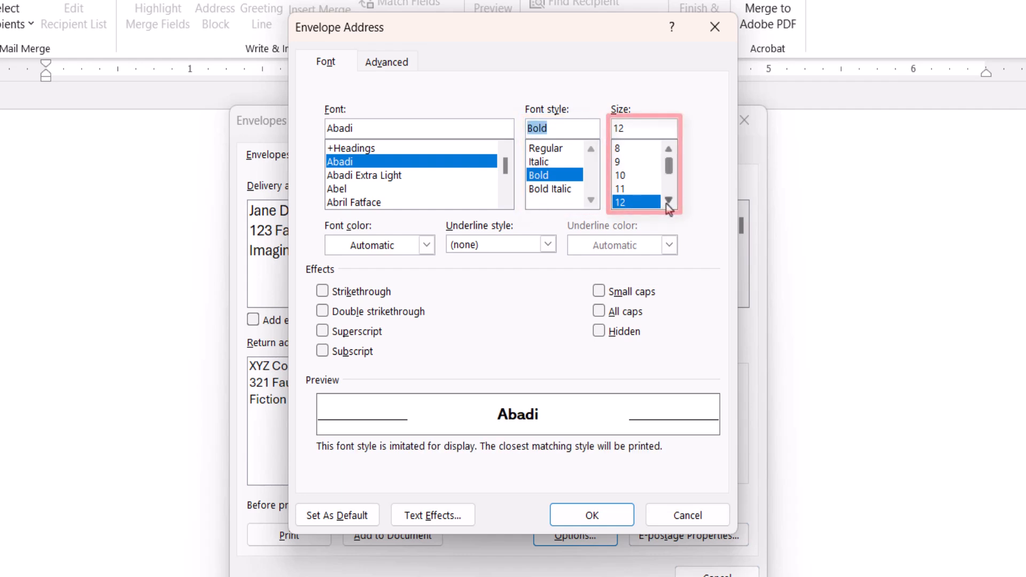
pyautogui.click(668, 204)
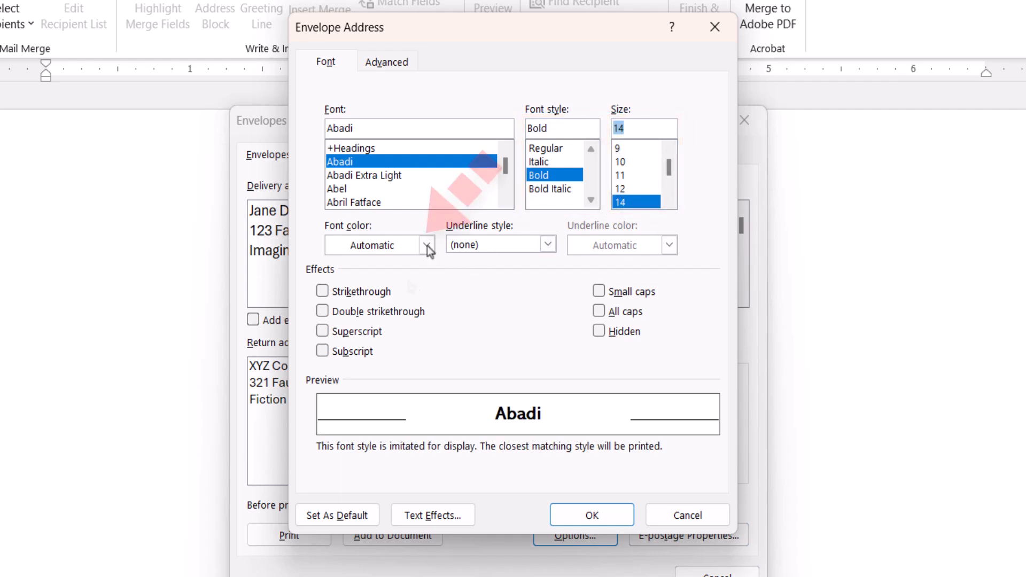
pyautogui.click(427, 245)
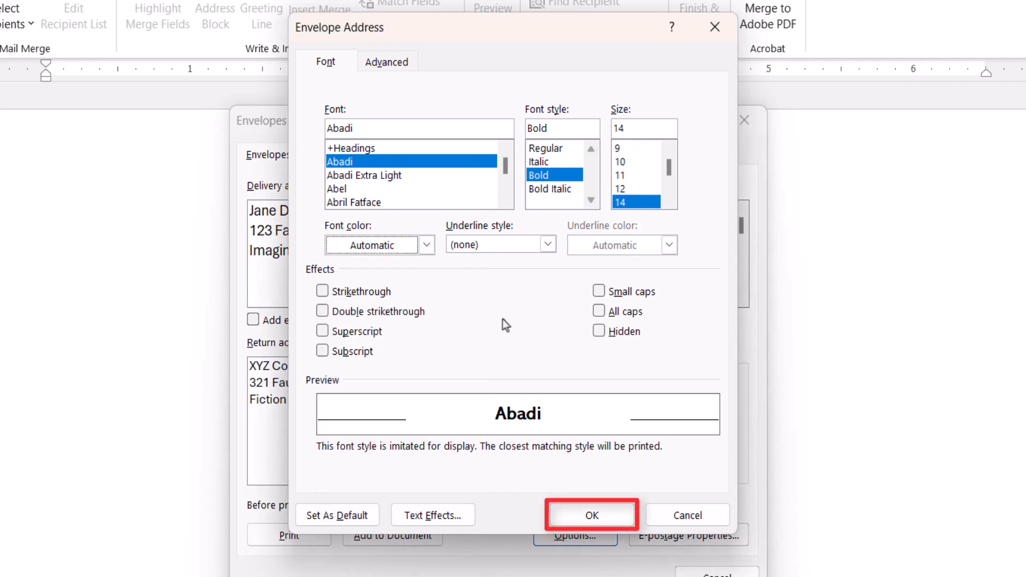
pyautogui.click(591, 515)
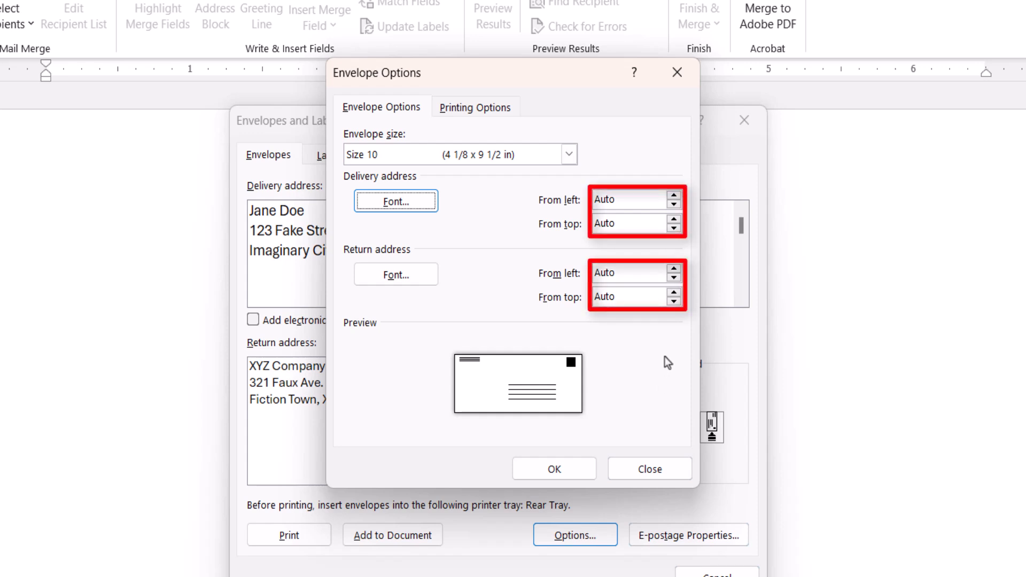
pyautogui.moveTo(670, 353)
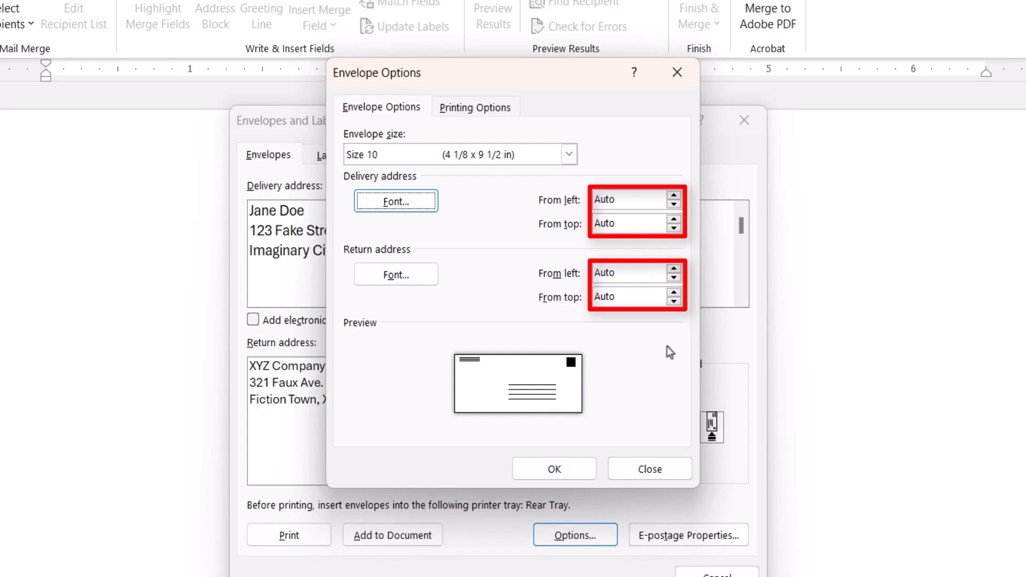
pyautogui.moveTo(692, 305)
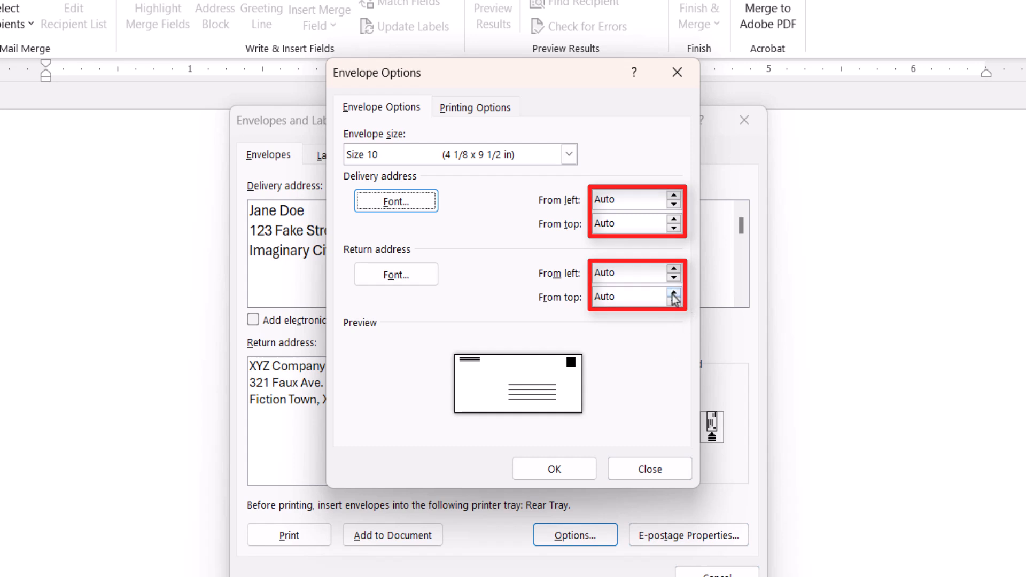
# Set the return address From top position to 0.6 inch
pyautogui.click(673, 294)
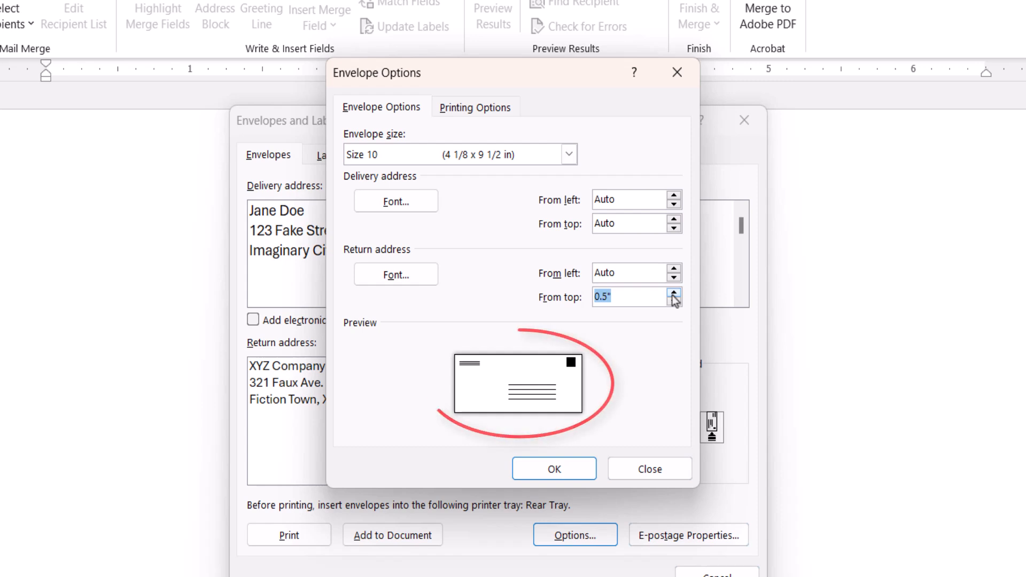
pyautogui.click(674, 292)
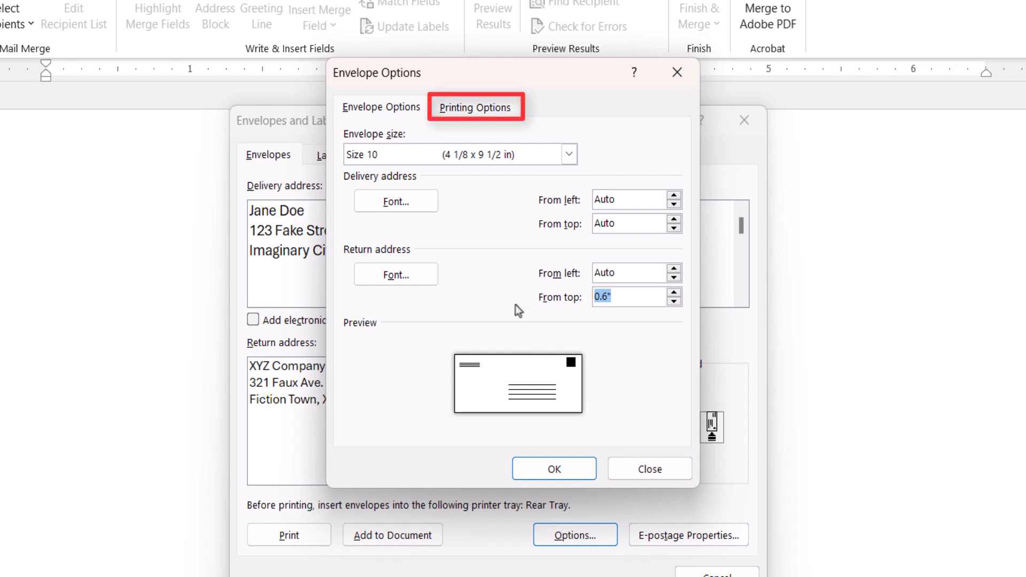
# Review the rear-tray envelope feed method and accept the envelope options
pyautogui.click(475, 107)
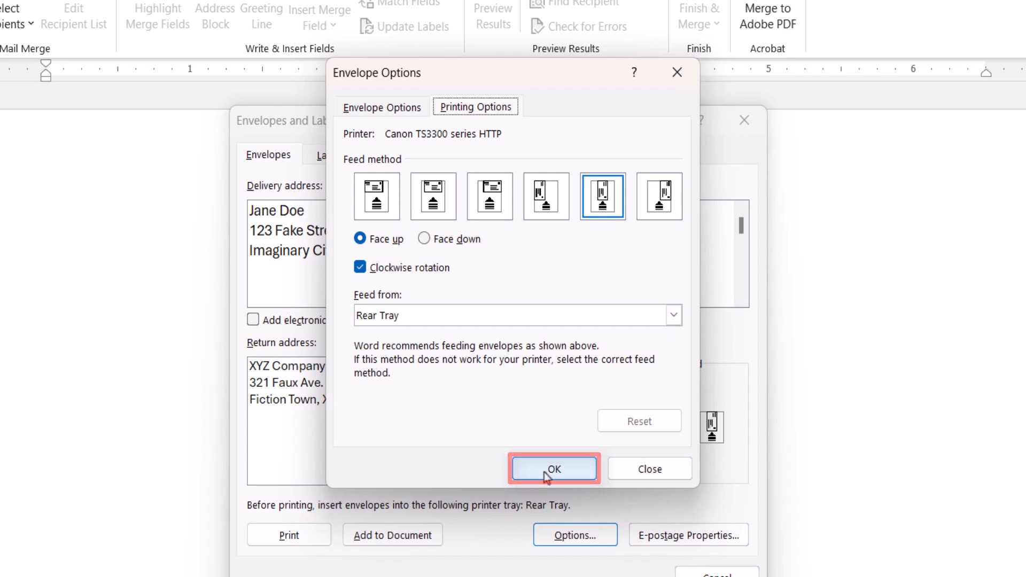
pyautogui.click(553, 469)
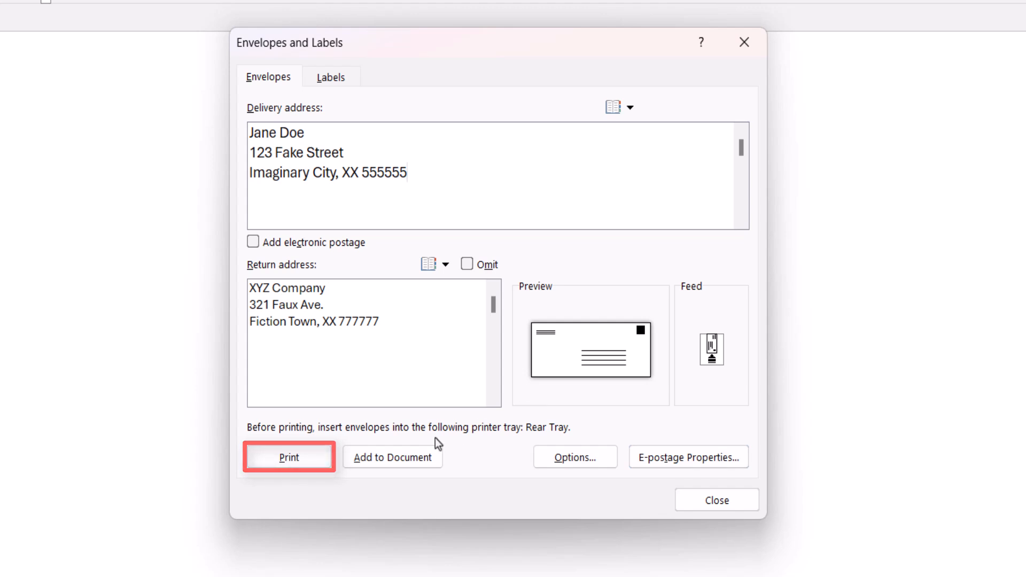
# Print the envelope, declining to save the return address as default
pyautogui.click(288, 457)
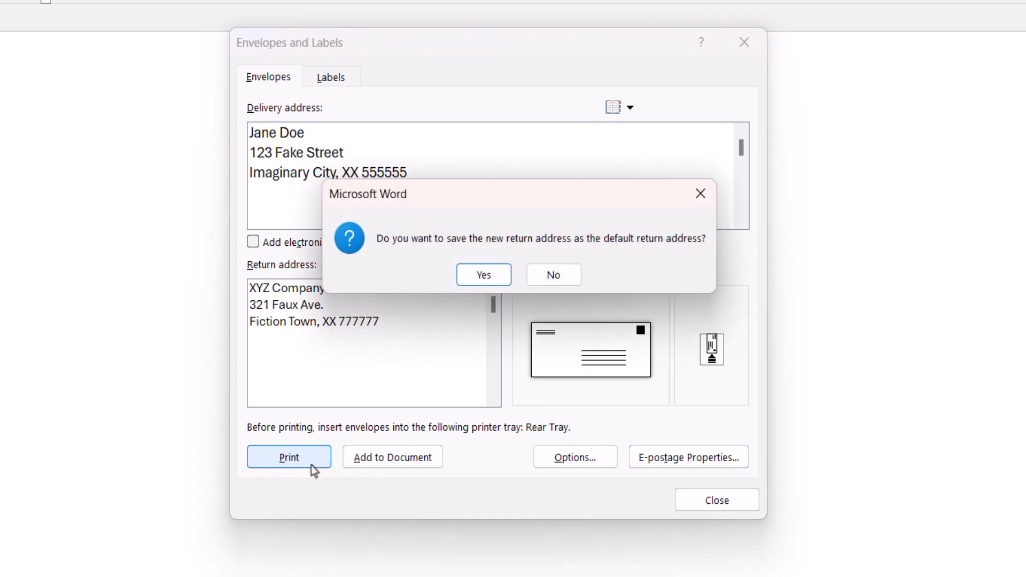
pyautogui.moveTo(483, 274)
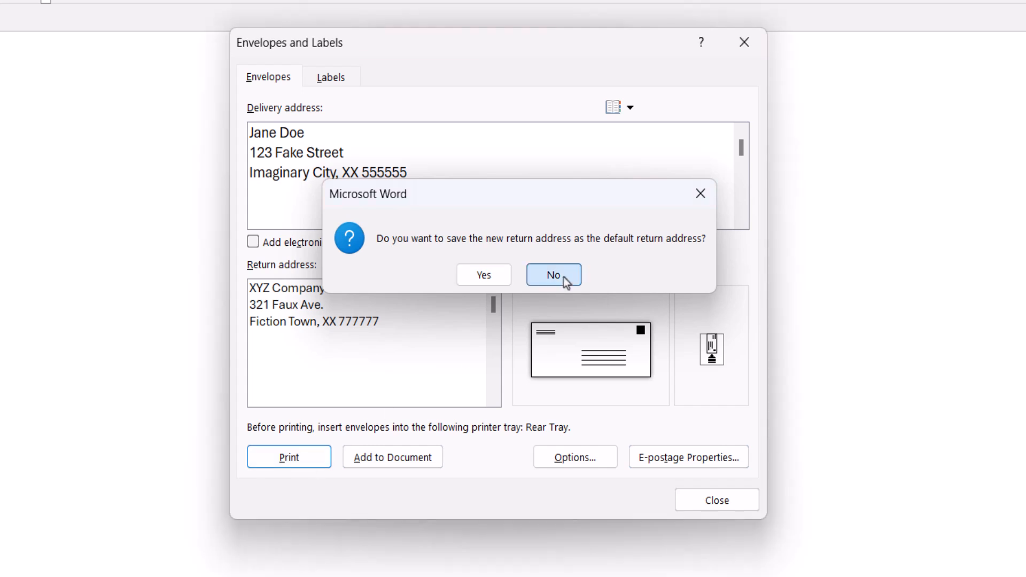
pyautogui.click(553, 274)
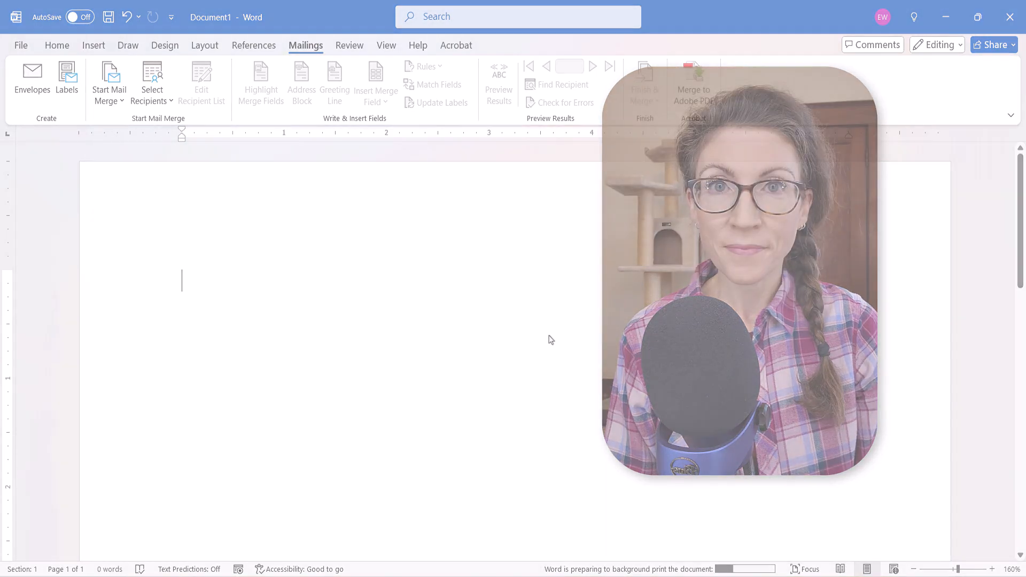
pyautogui.click(57, 45)
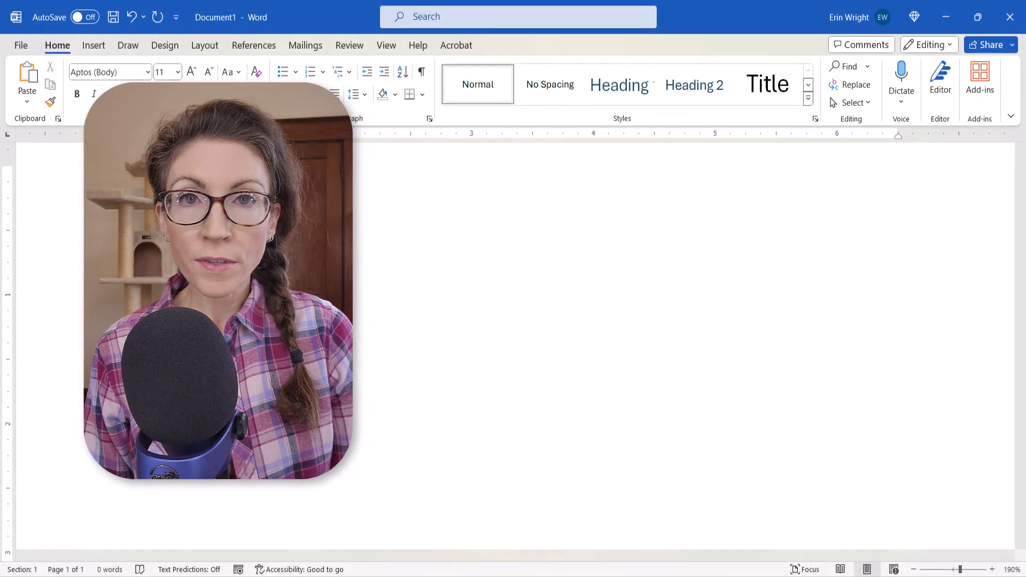
pyautogui.write('erinwrightwriting')
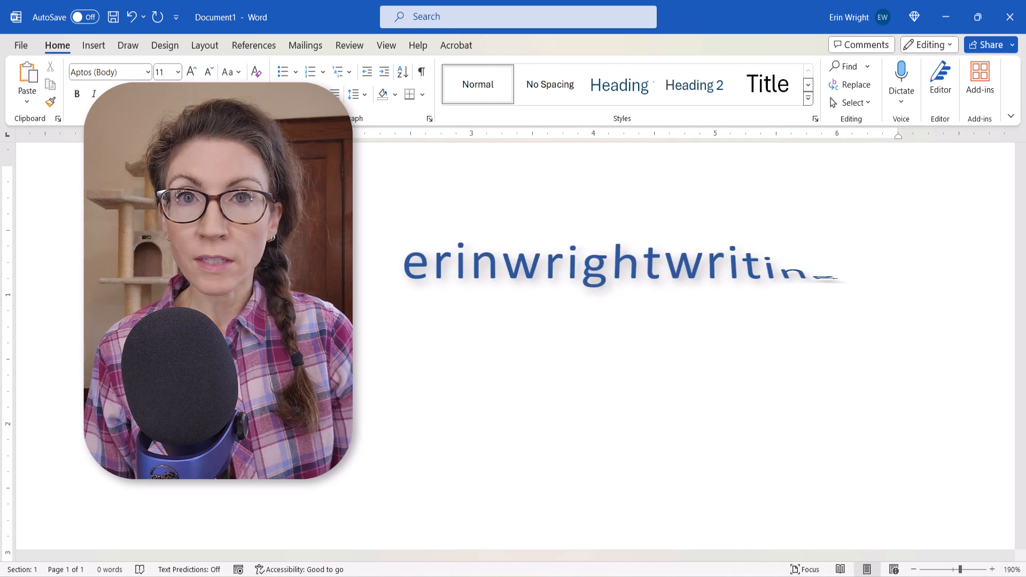